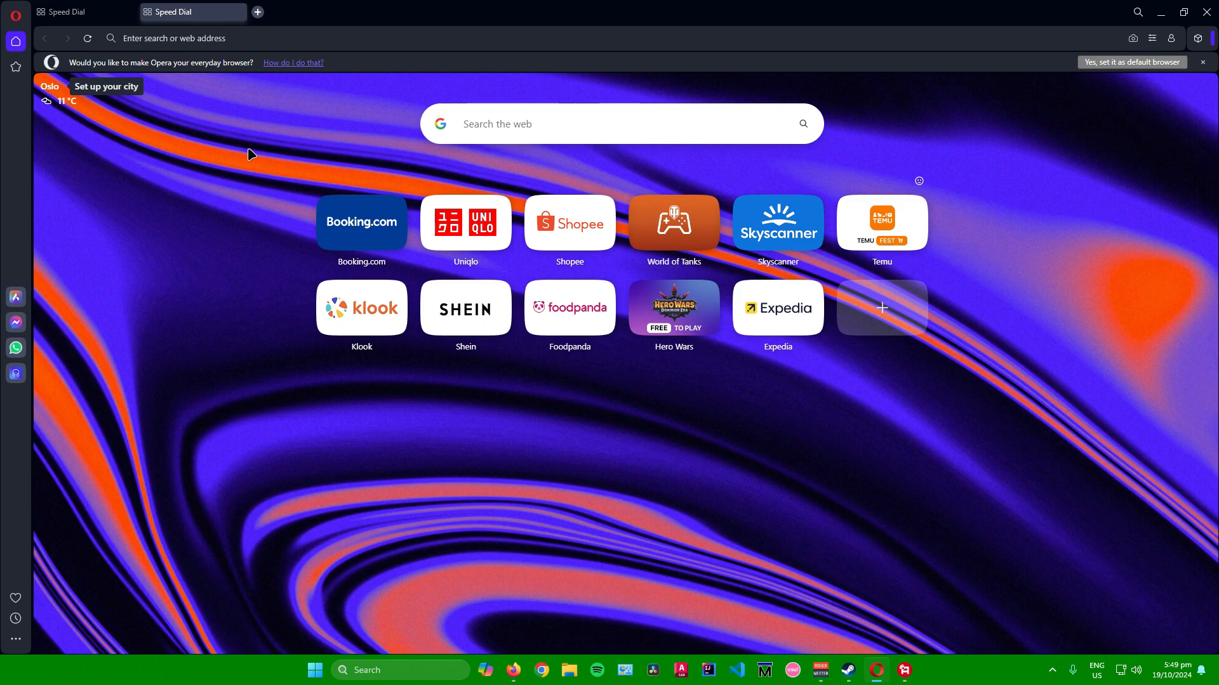
pyautogui.moveTo(954, 127)
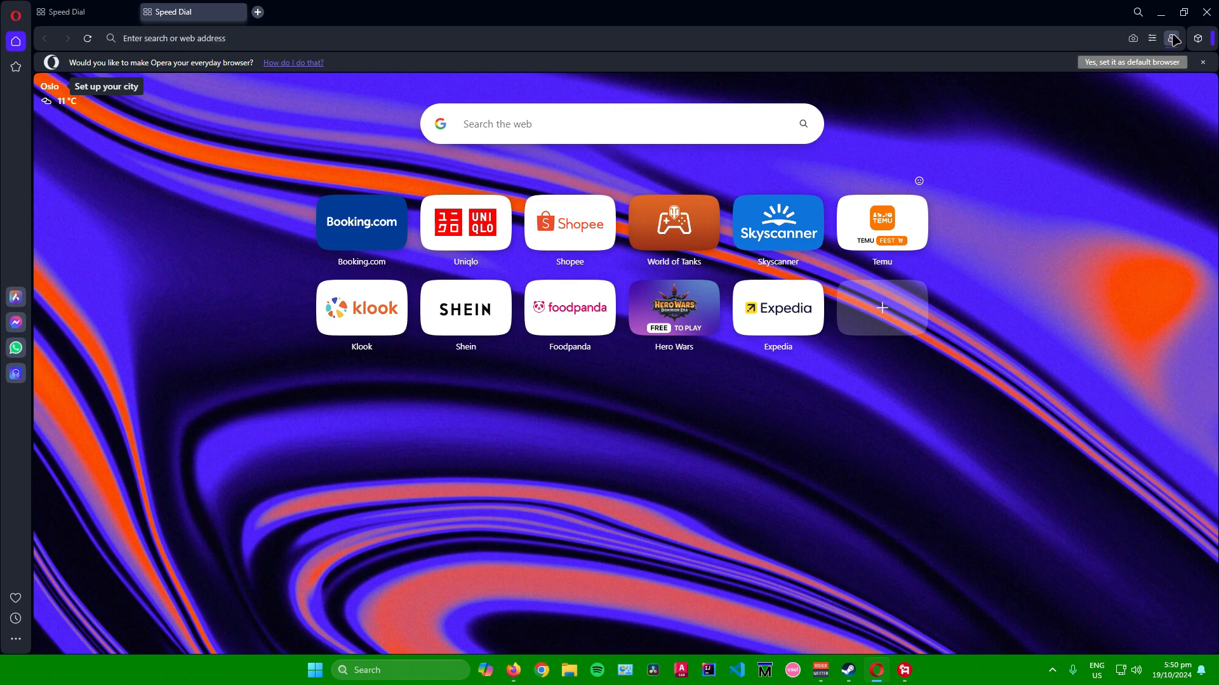
# Reveal the Opera account menu with Sign In, Sync, Pinboards and VPN Pro.
pyautogui.click(1172, 38)
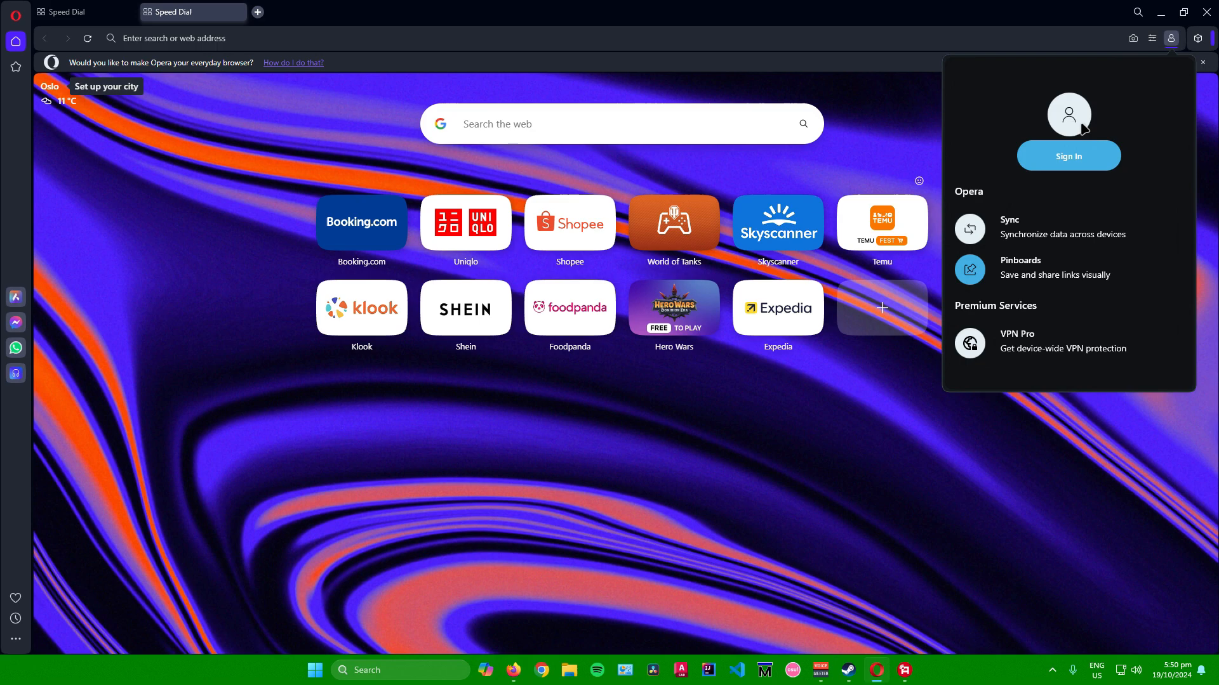
pyautogui.moveTo(1083, 133)
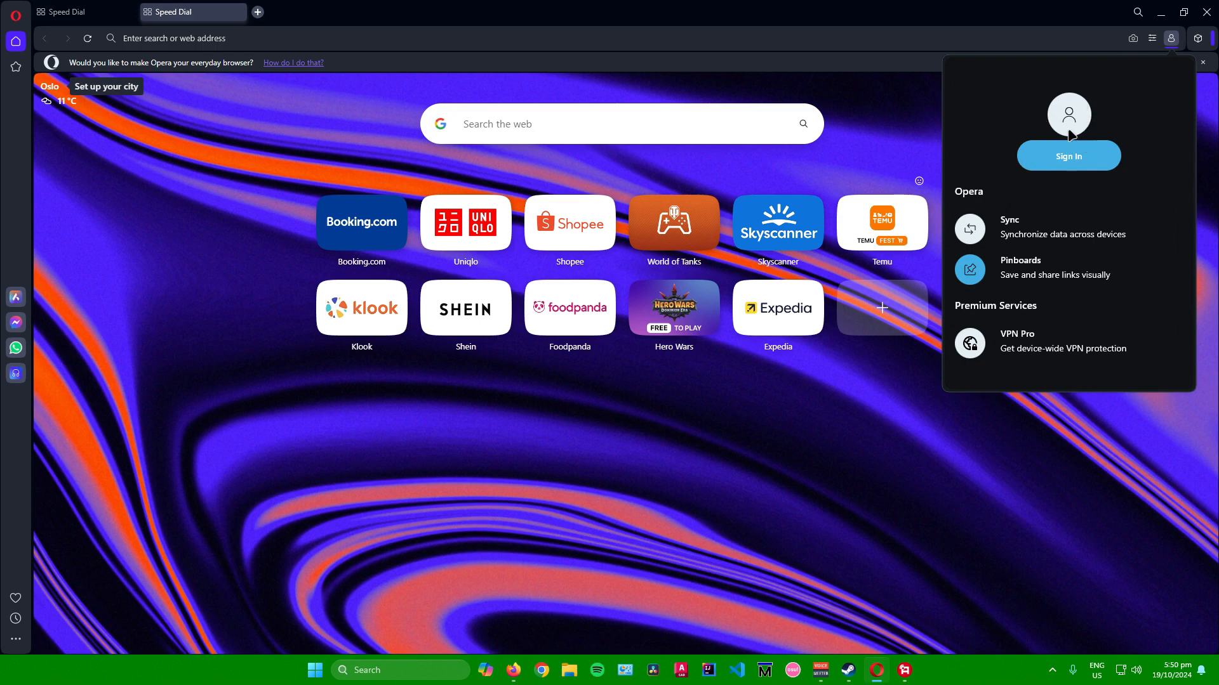
pyautogui.moveTo(1079, 203)
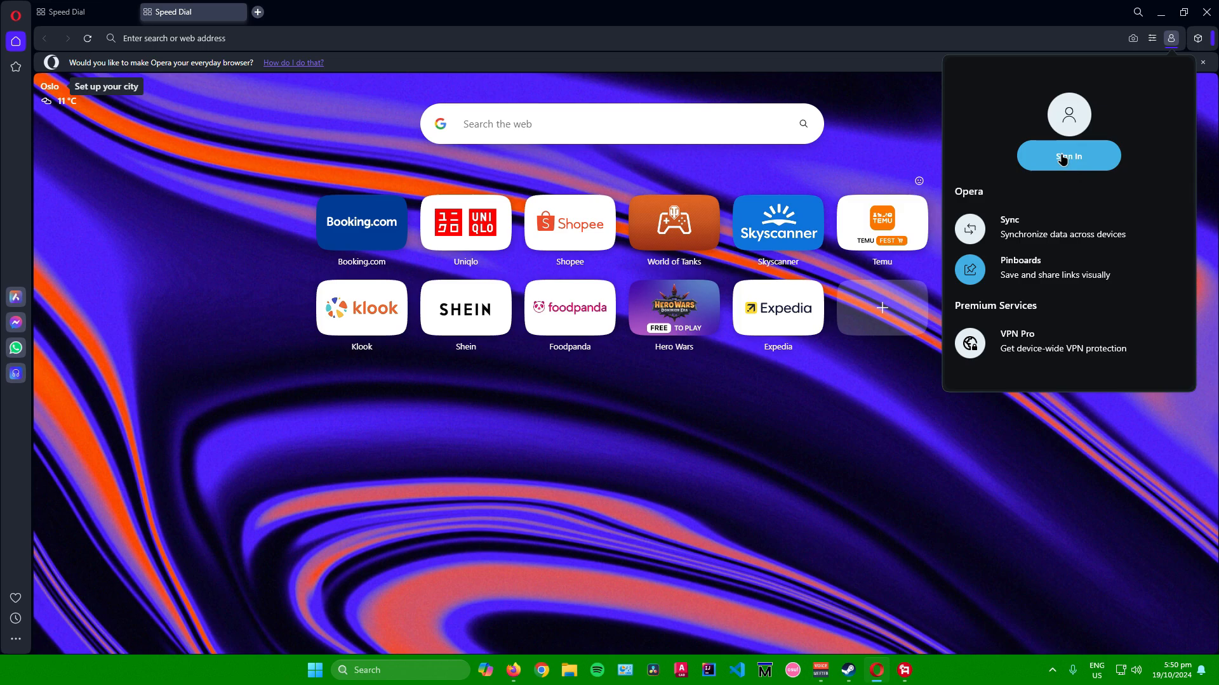
# Start signing in so the Opera Account email login page loads.
pyautogui.click(1067, 155)
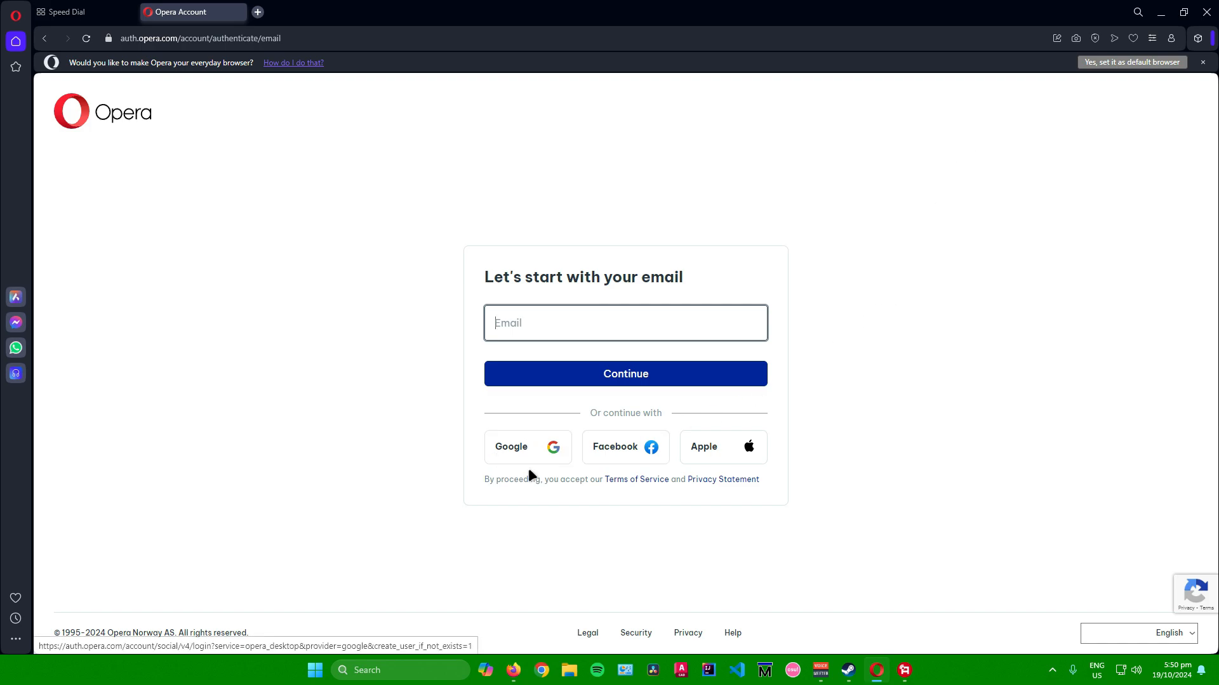
pyautogui.moveTo(736, 445)
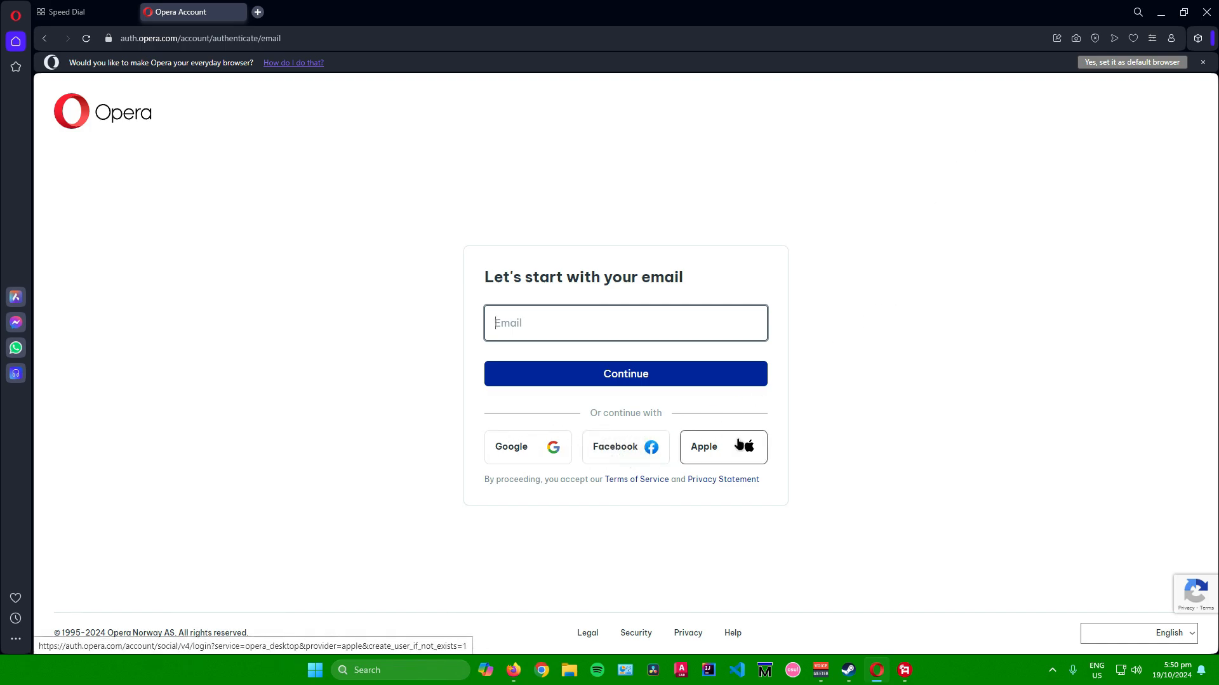
pyautogui.moveTo(867, 418)
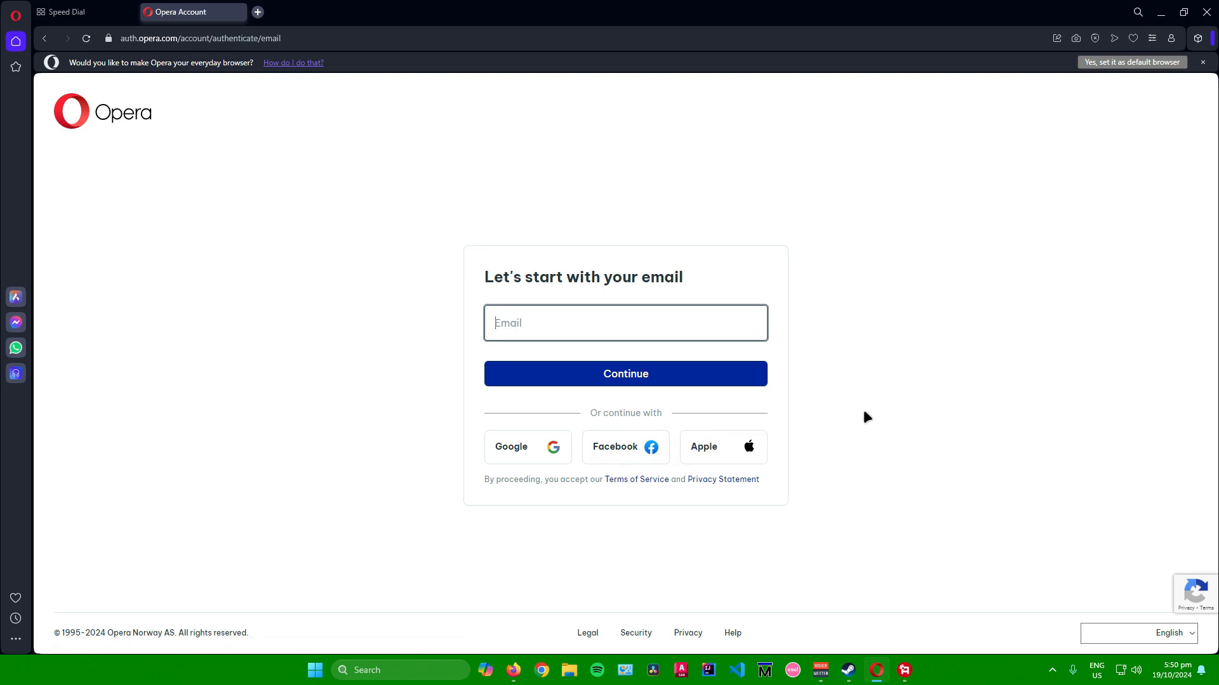
pyautogui.moveTo(926, 414)
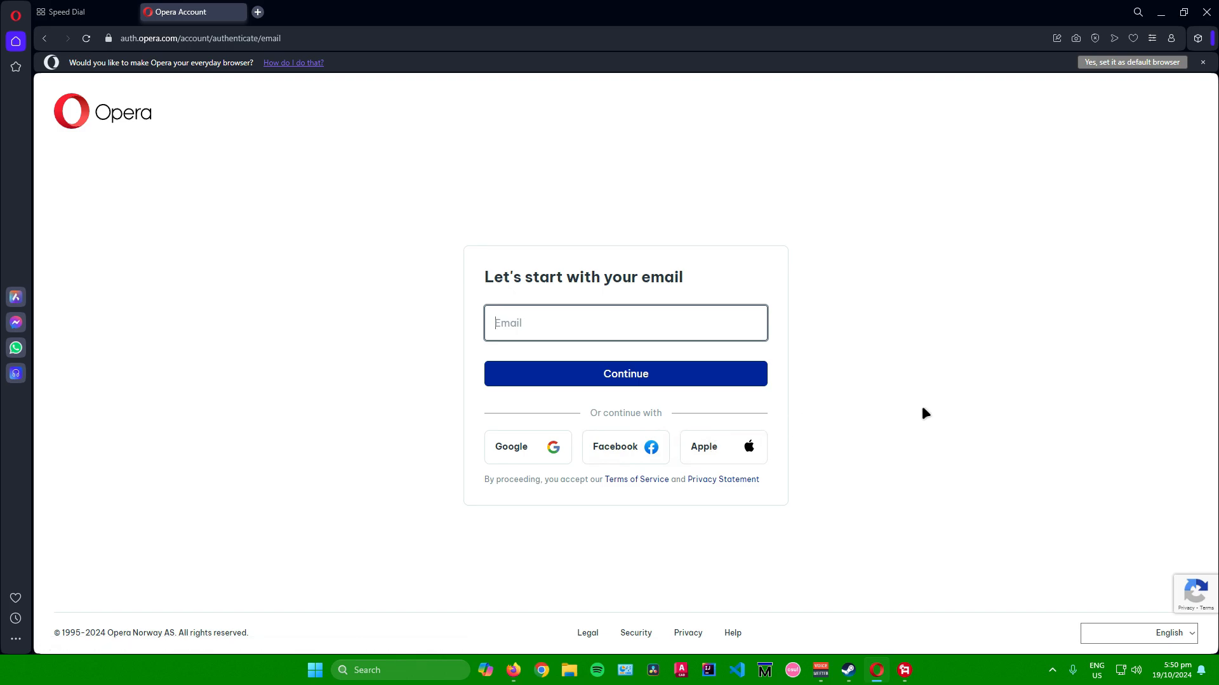
pyautogui.moveTo(887, 411)
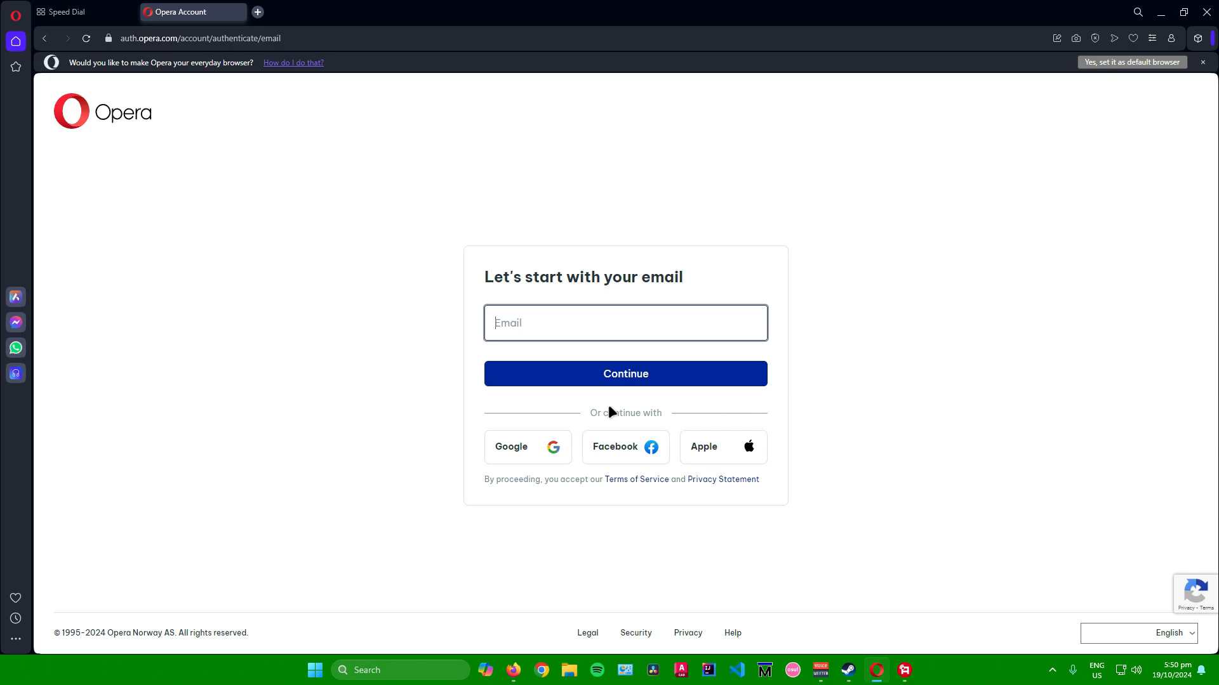
# Sign in with the Google account and approve sharing profile details with opera.com.
pyautogui.click(527, 446)
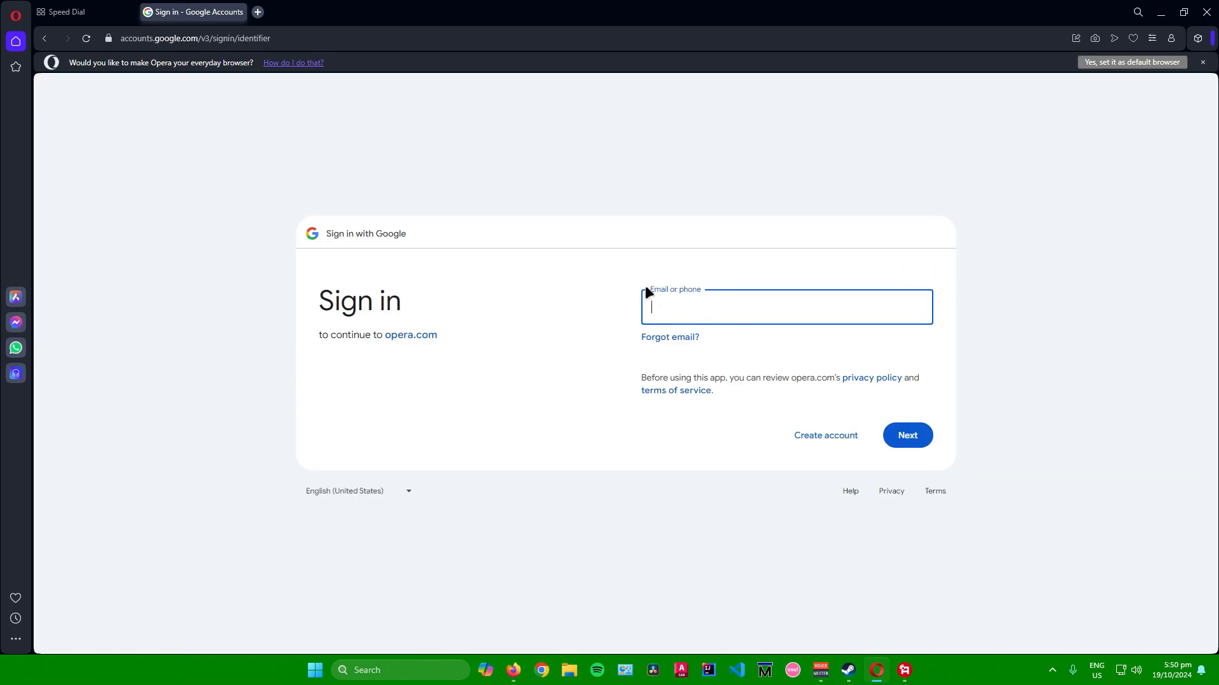
pyautogui.moveTo(670, 270)
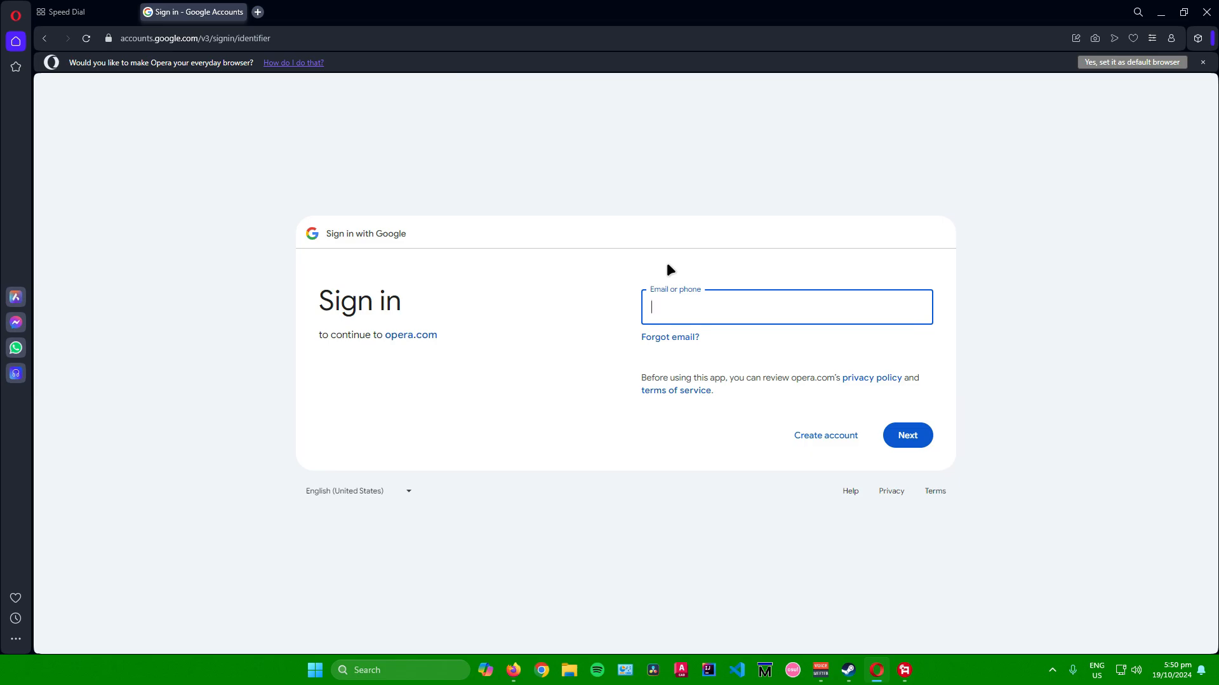
pyautogui.click(906, 435)
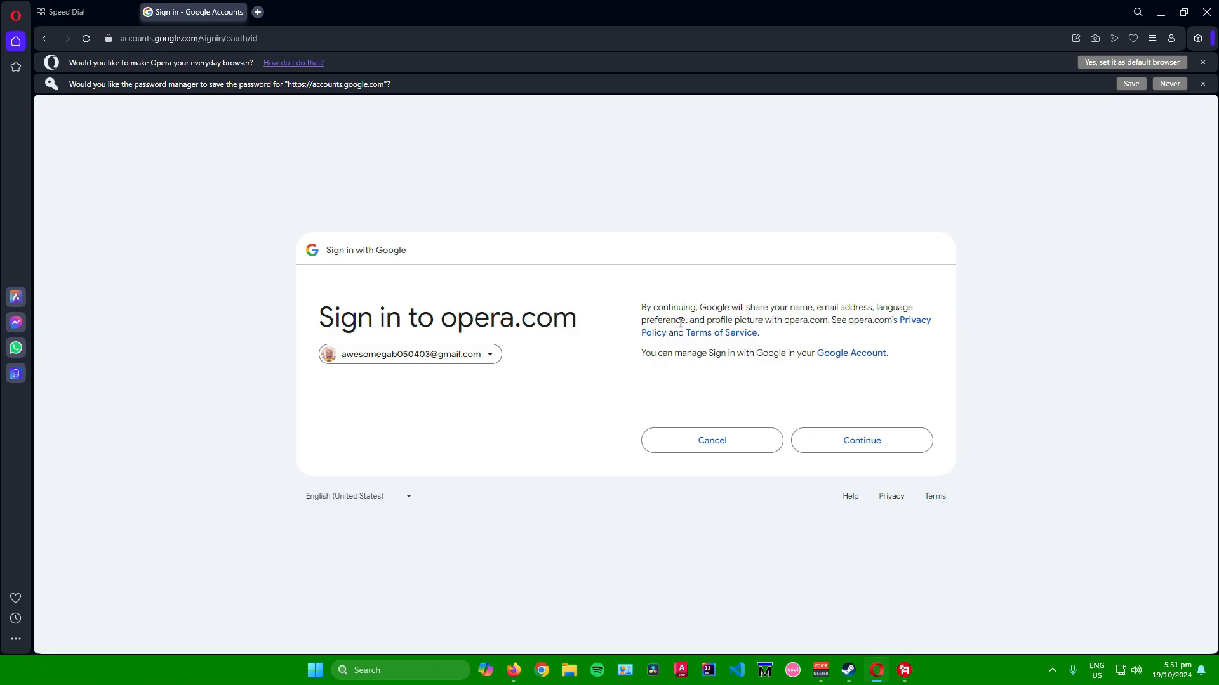
pyautogui.moveTo(412, 288)
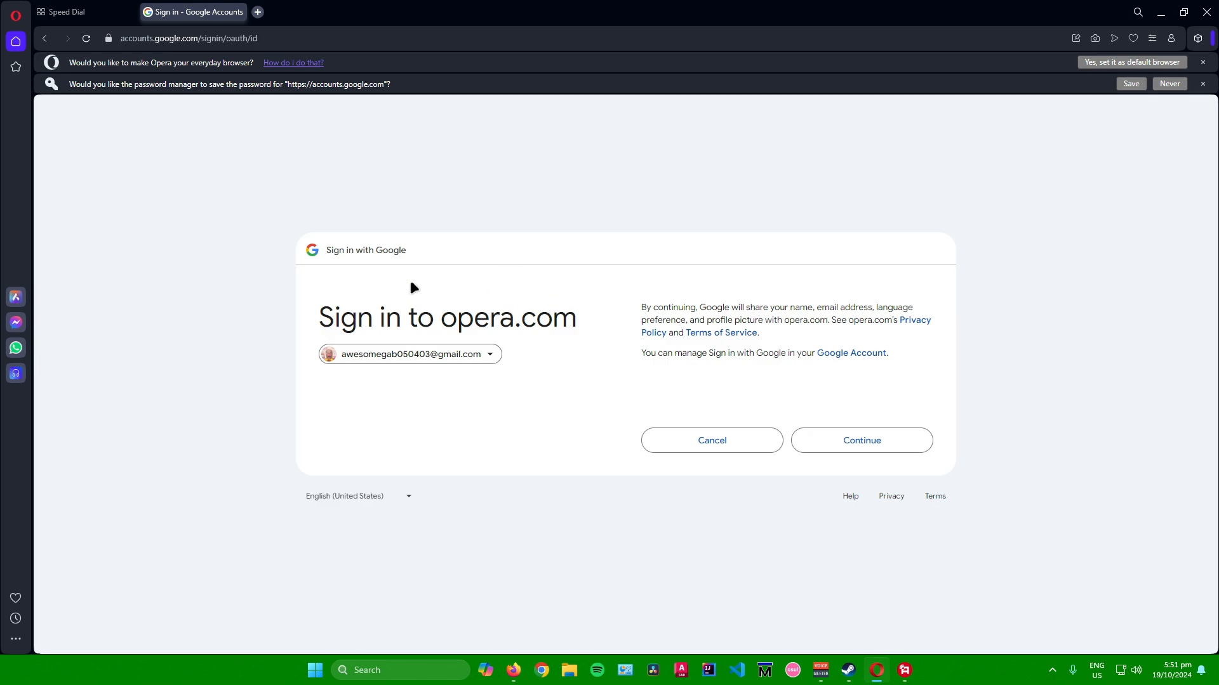
pyautogui.moveTo(795, 387)
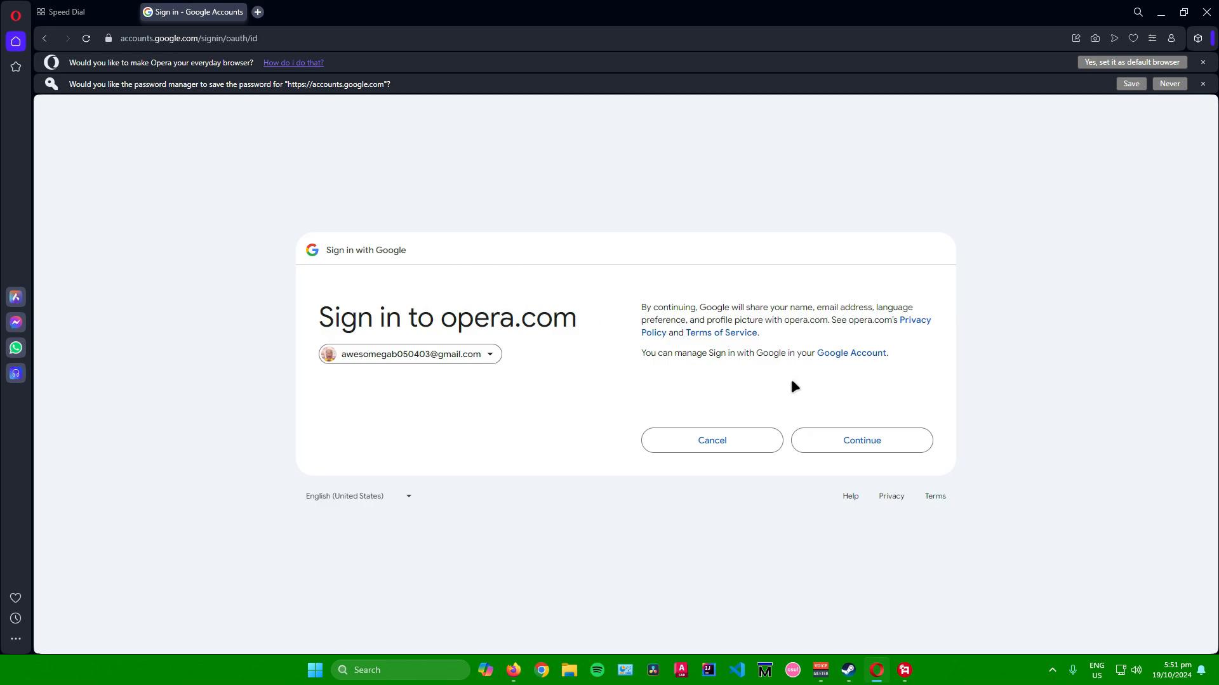
pyautogui.click(861, 441)
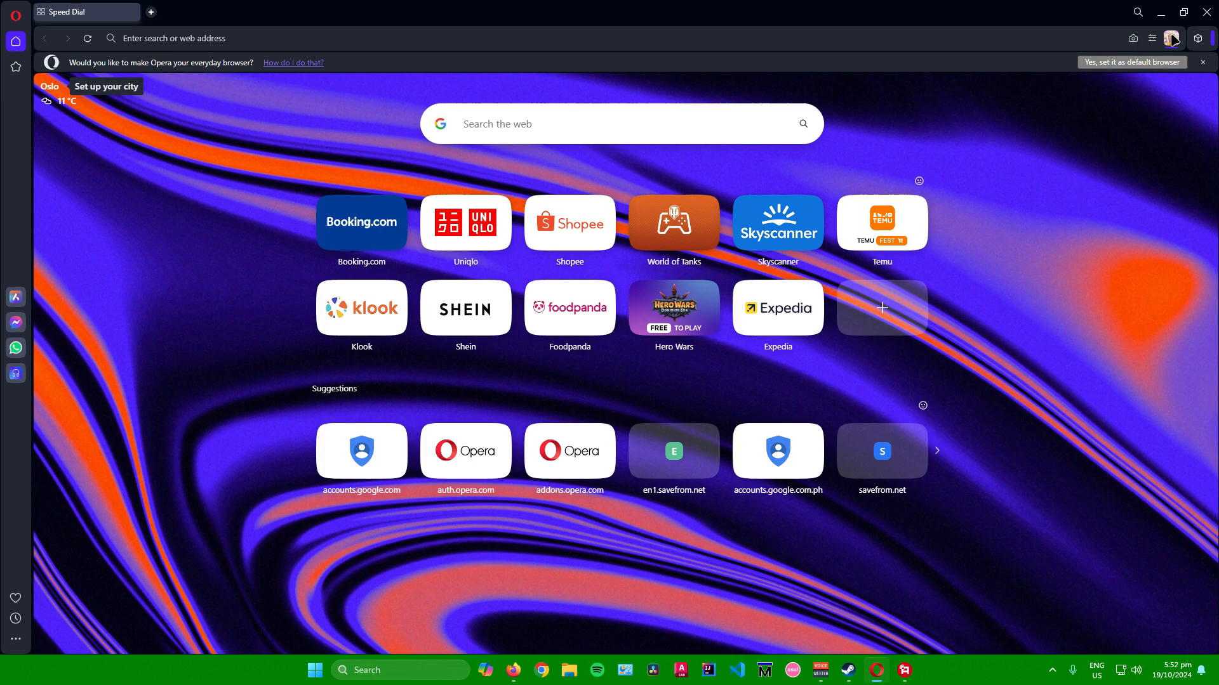
pyautogui.click(1171, 37)
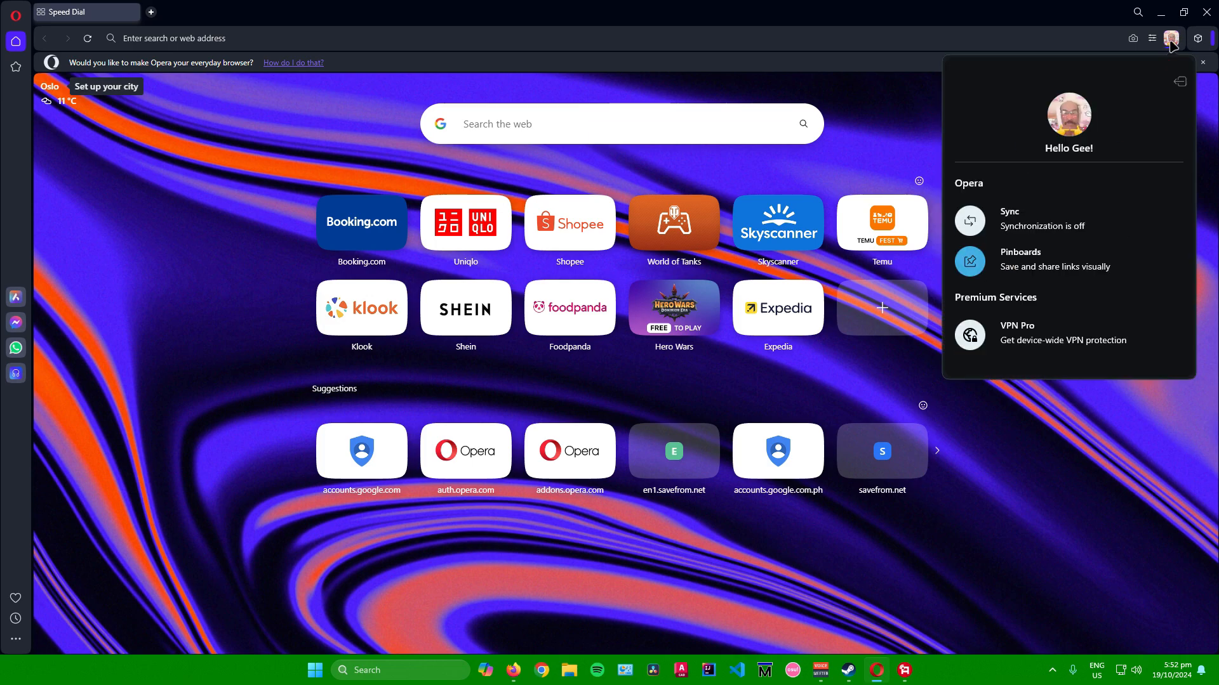
pyautogui.moveTo(1072, 106)
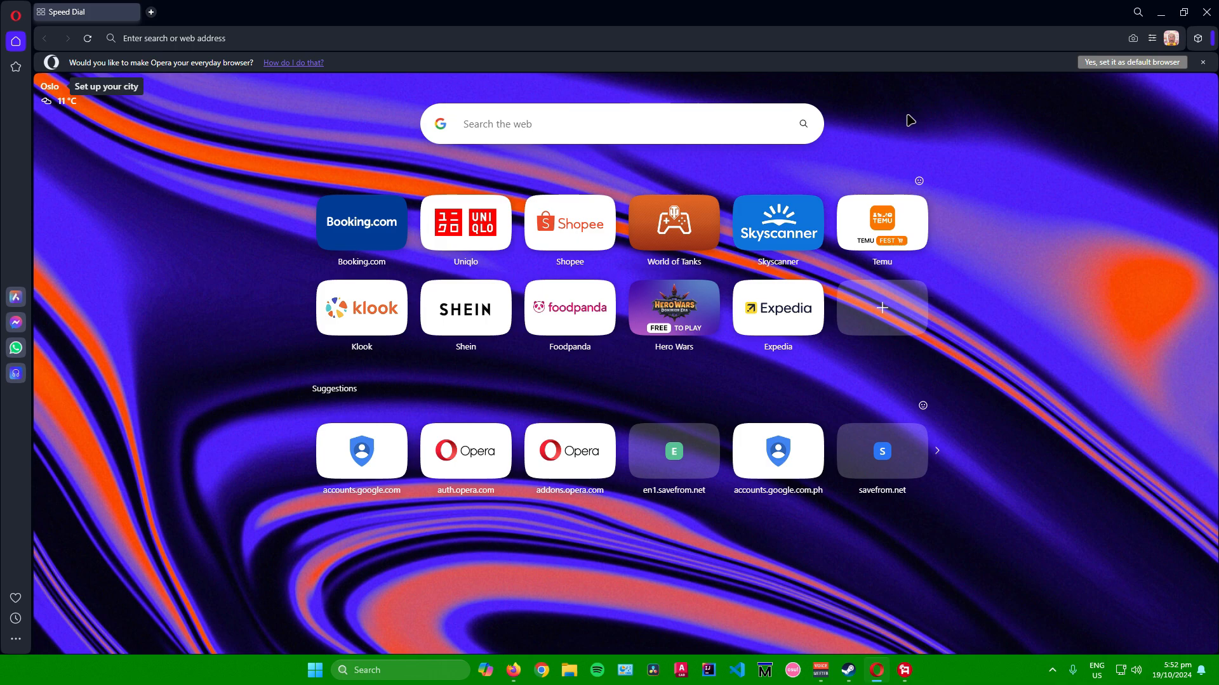
pyautogui.moveTo(1027, 131)
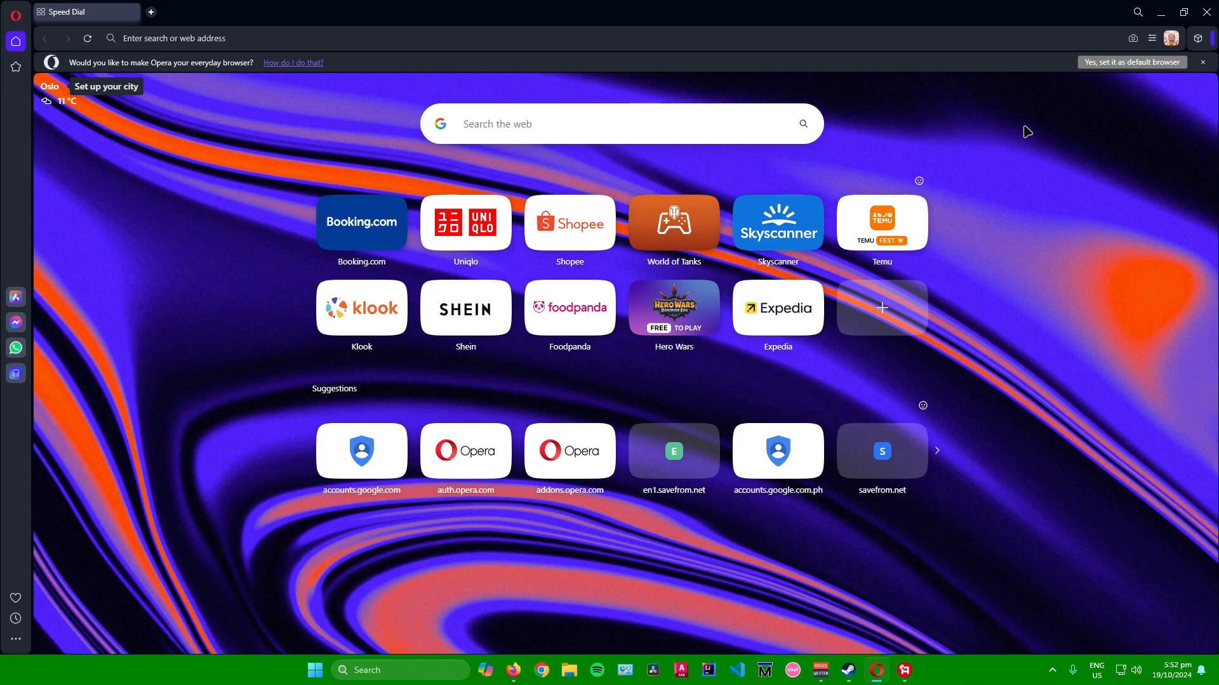
# Begin logging out so the Opera Account logout confirmation appears.
pyautogui.click(1170, 37)
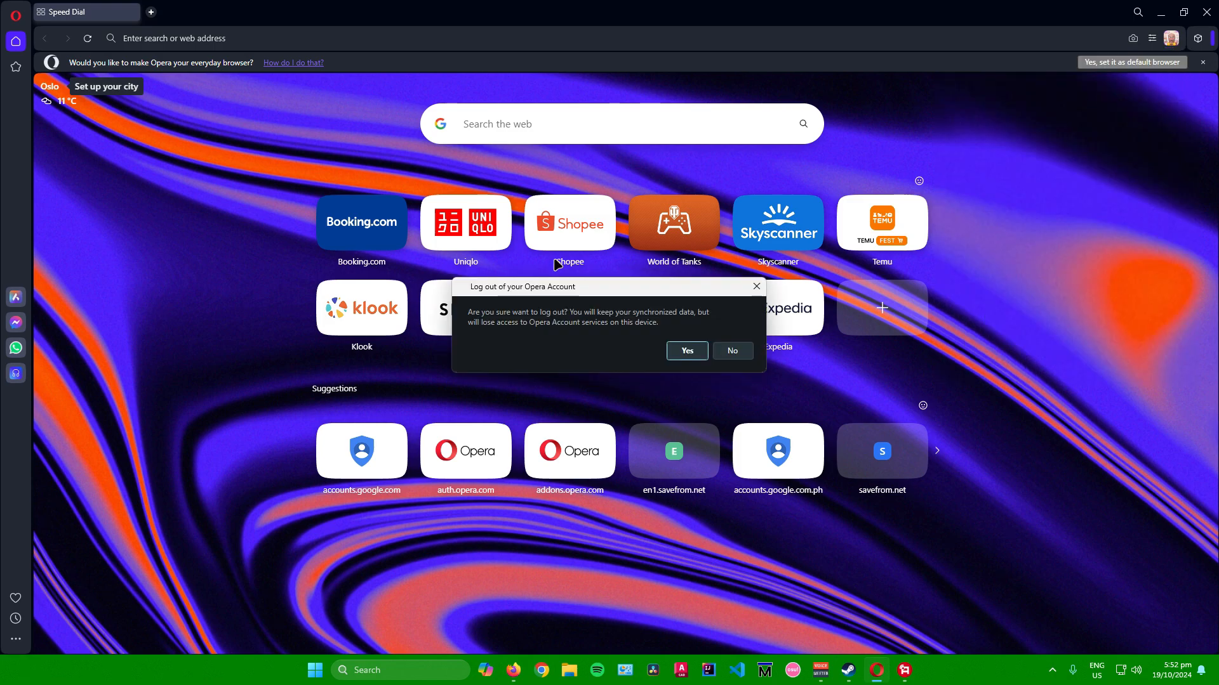
pyautogui.moveTo(521, 250)
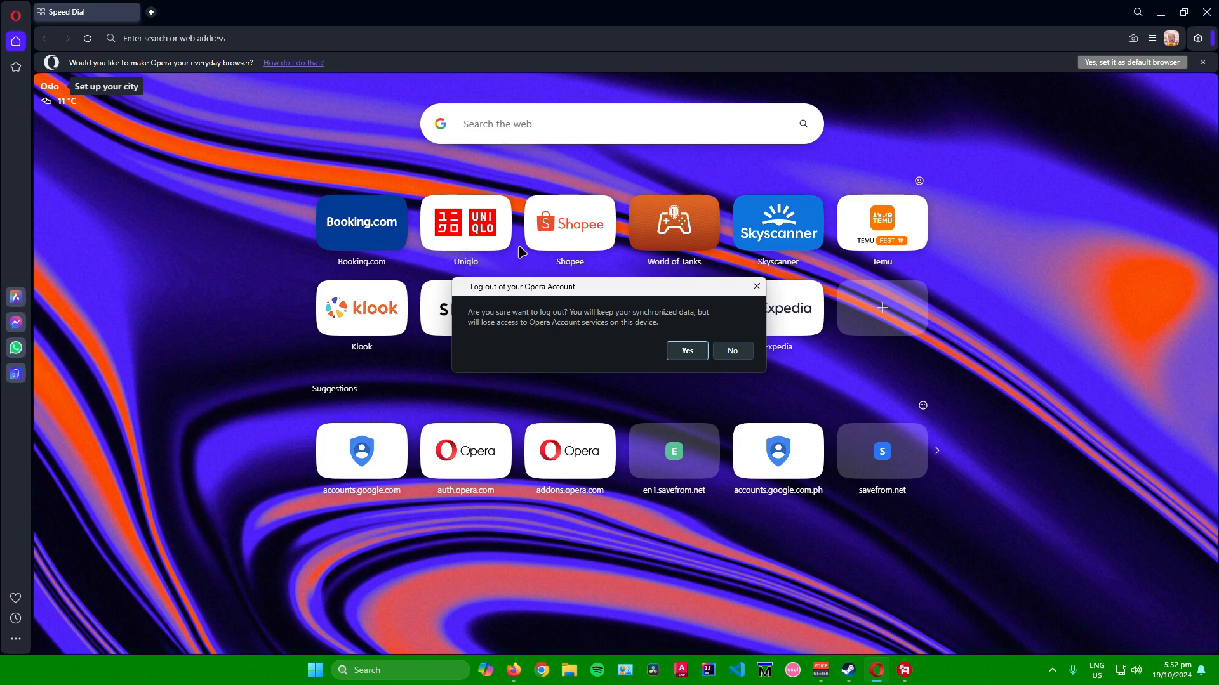
pyautogui.moveTo(663, 263)
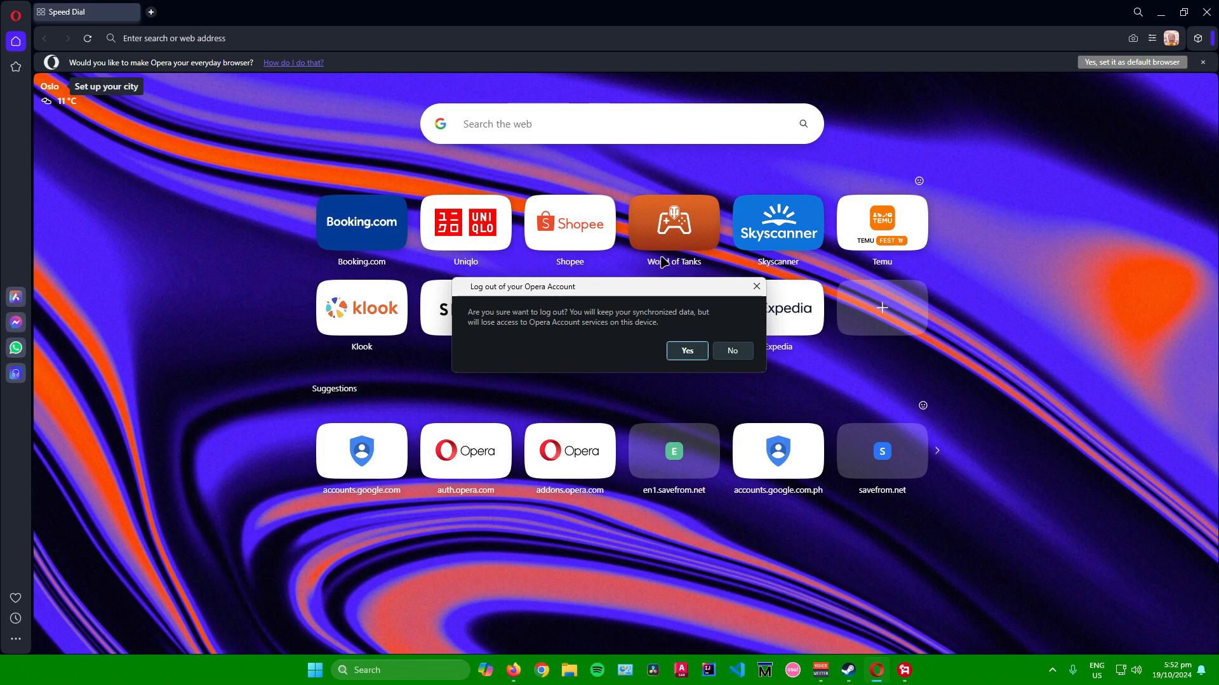
pyautogui.moveTo(664, 228)
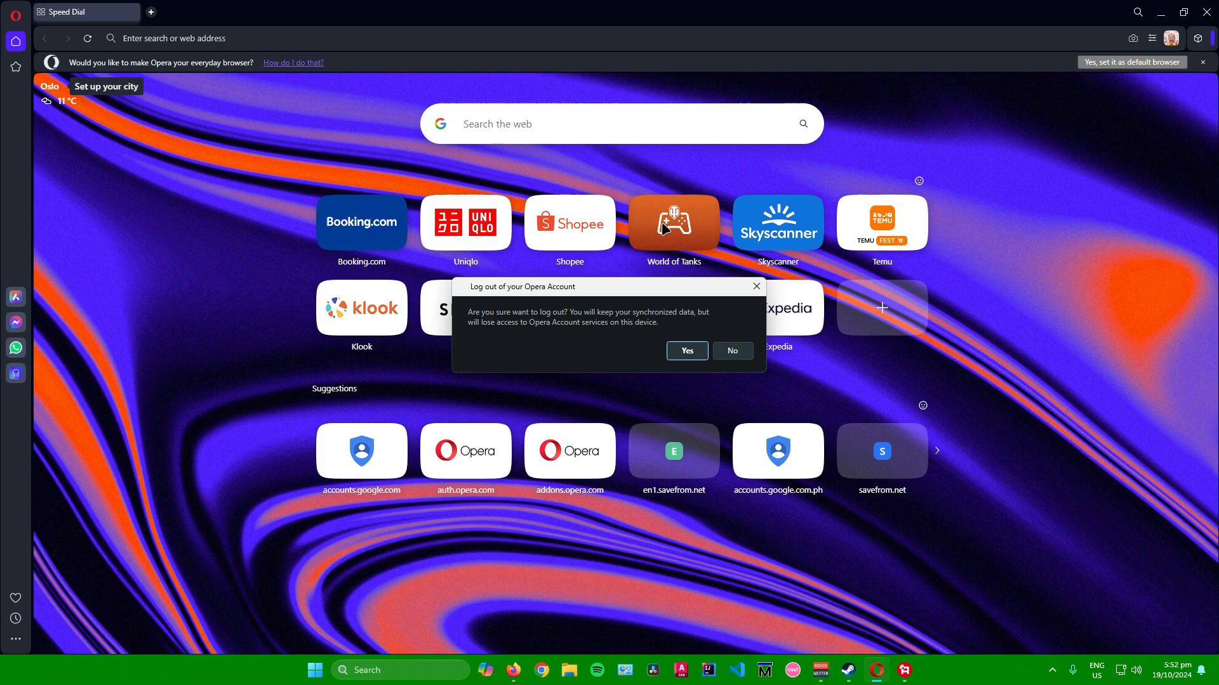
pyautogui.moveTo(632, 255)
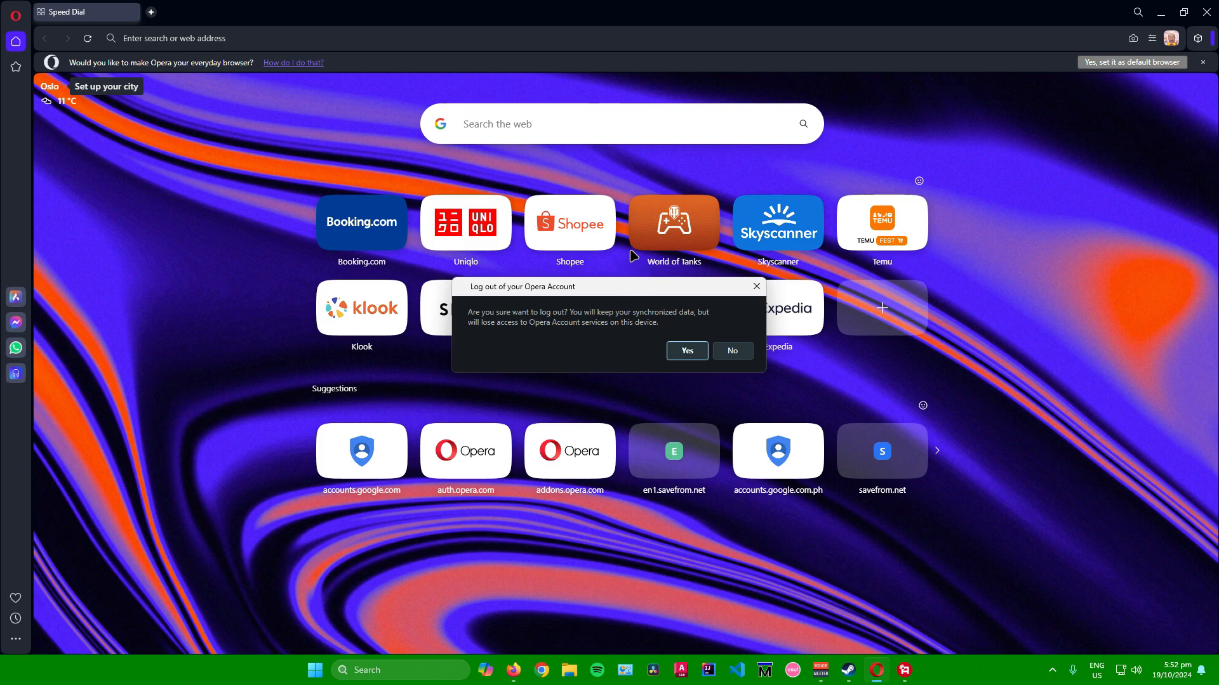
pyautogui.moveTo(631, 258)
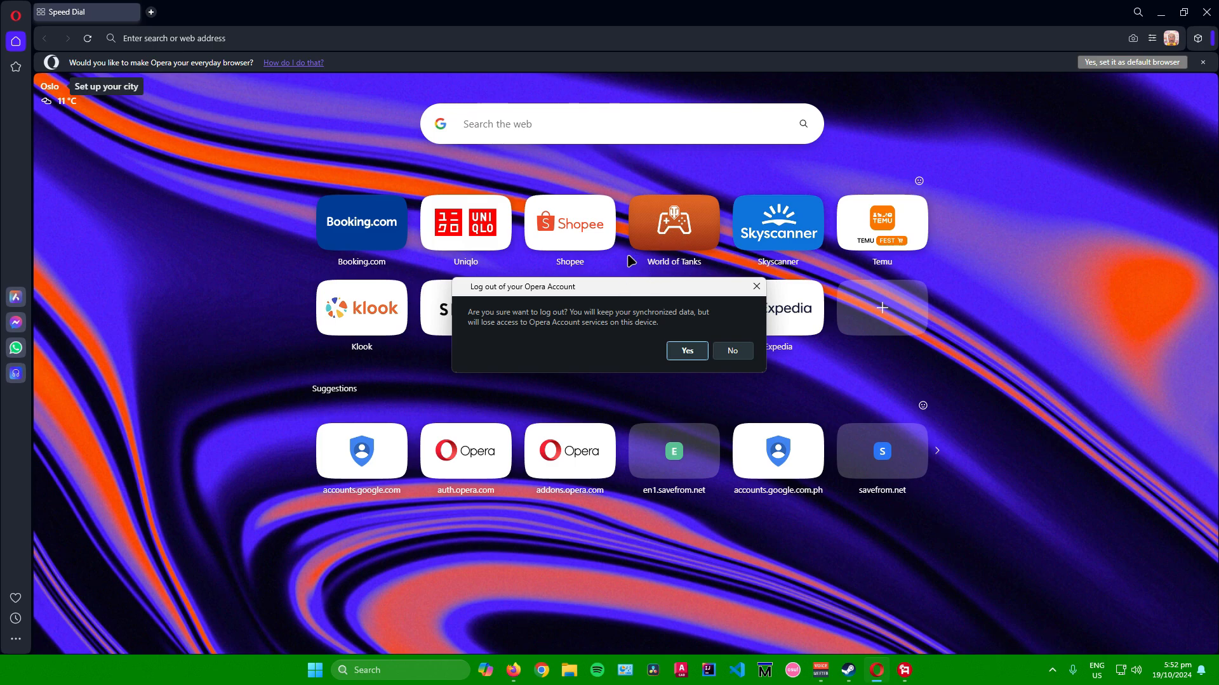
pyautogui.moveTo(601, 282)
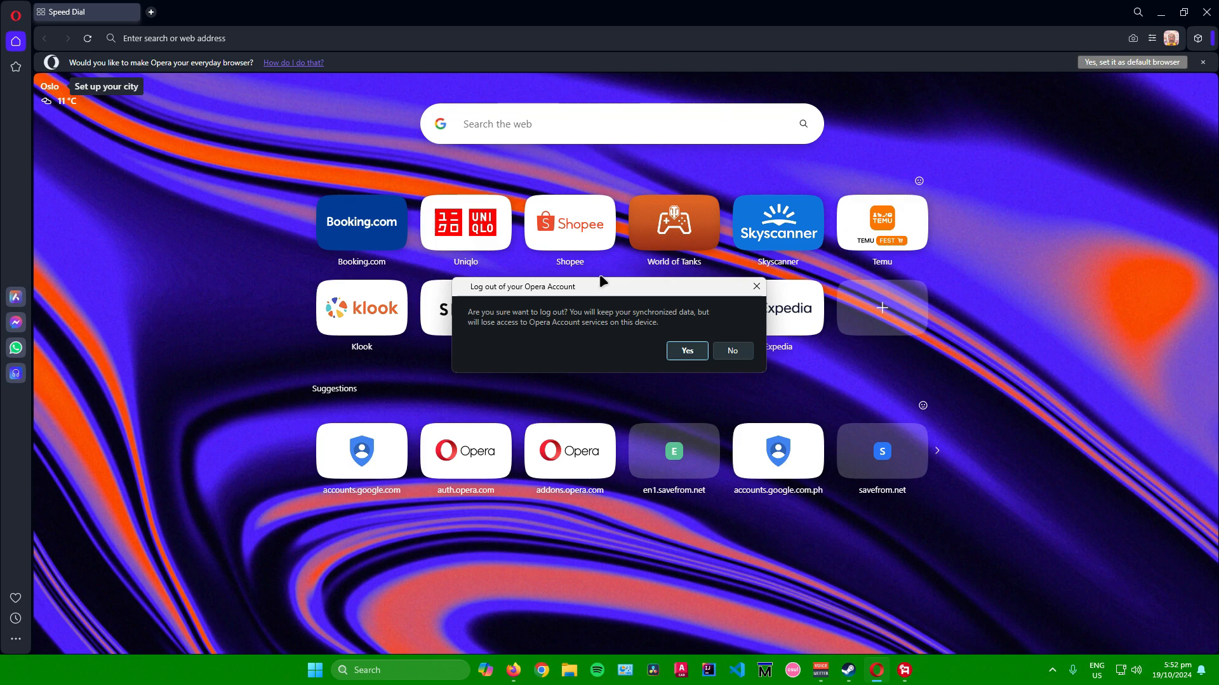
pyautogui.moveTo(655, 316)
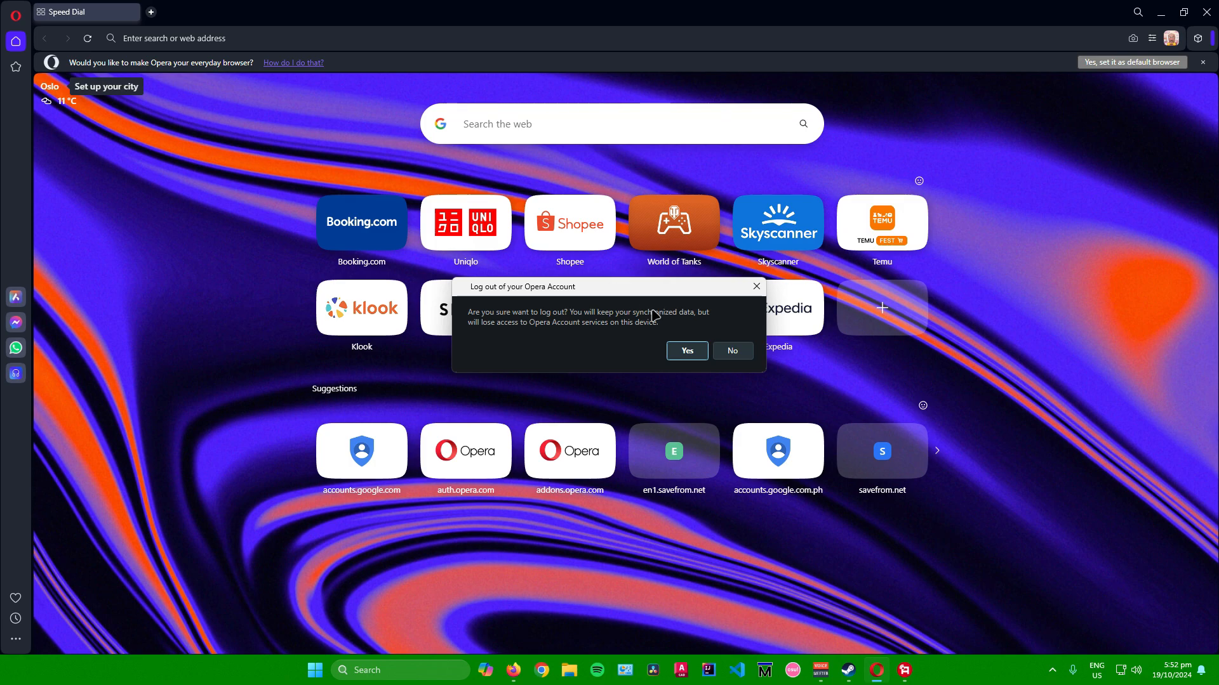
pyautogui.moveTo(731, 351)
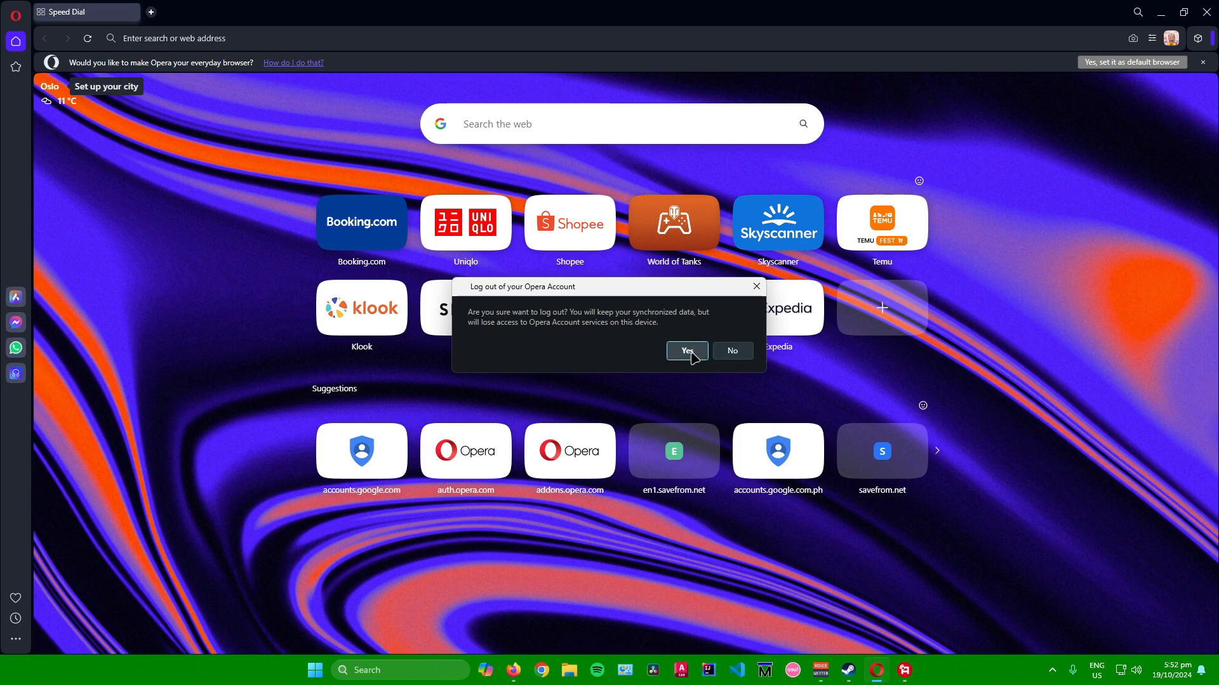
# Confirm the logout and verify the account panel offers Sign In again.
pyautogui.click(685, 350)
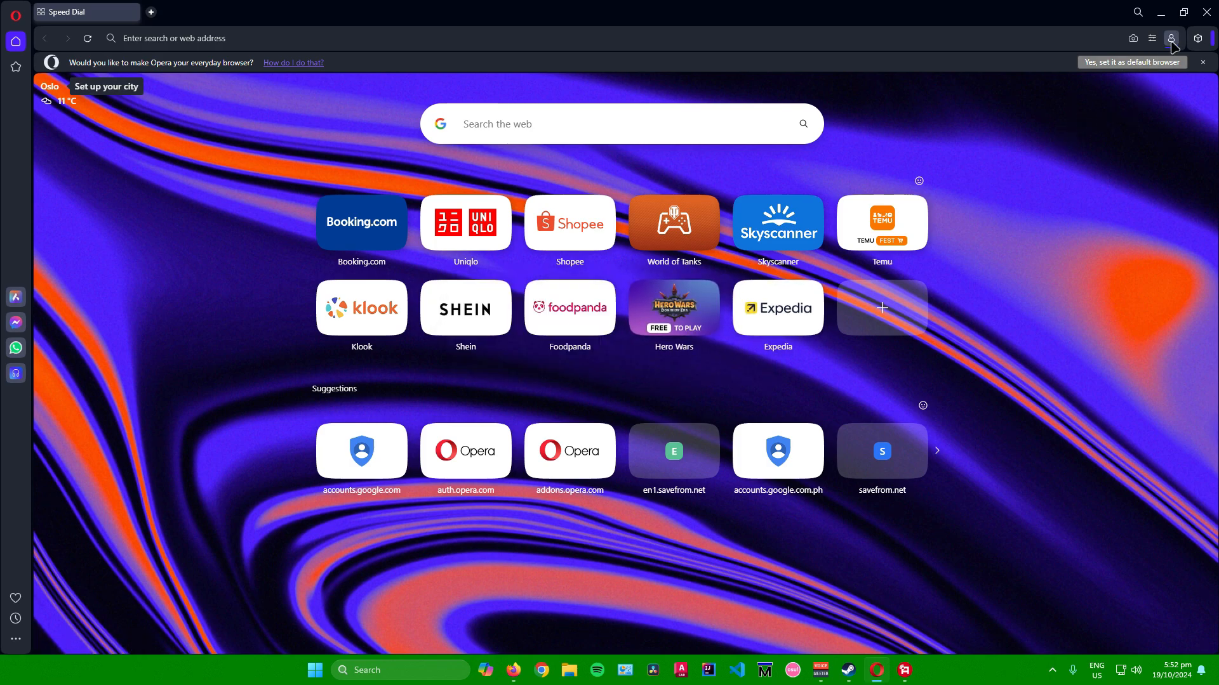
pyautogui.click(1172, 38)
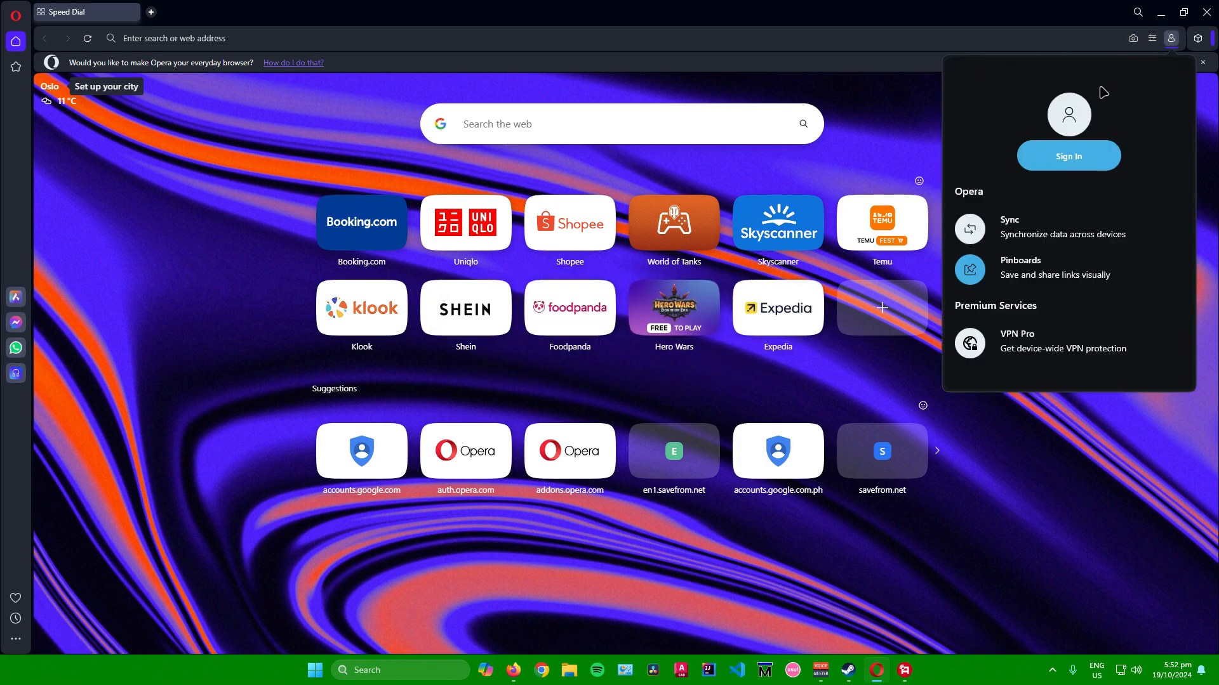
pyautogui.moveTo(977, 185)
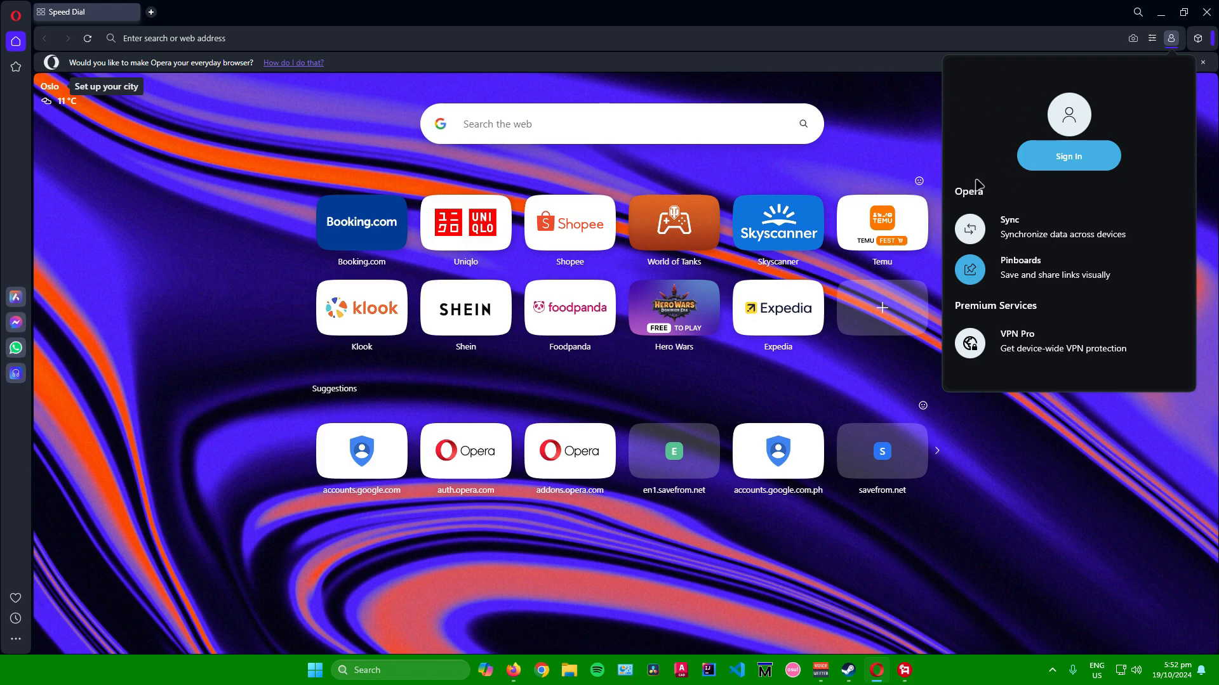